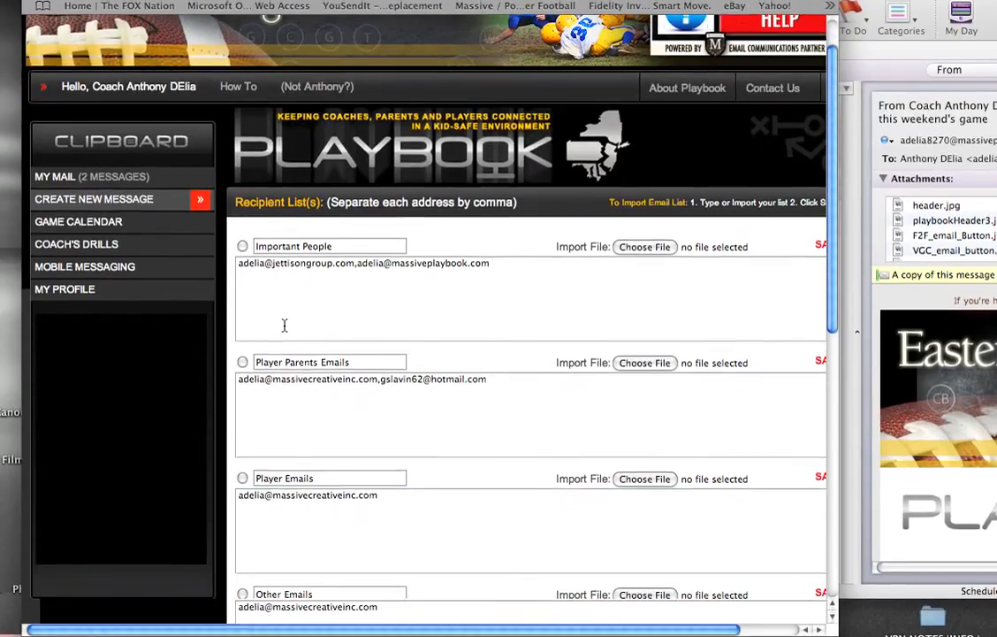
- Scroll the inbox to the Massive Playbook weekend-game message and open it in its own window
{"action": "scroll", "scroll_direction": "down", "scroll_amount": 3}
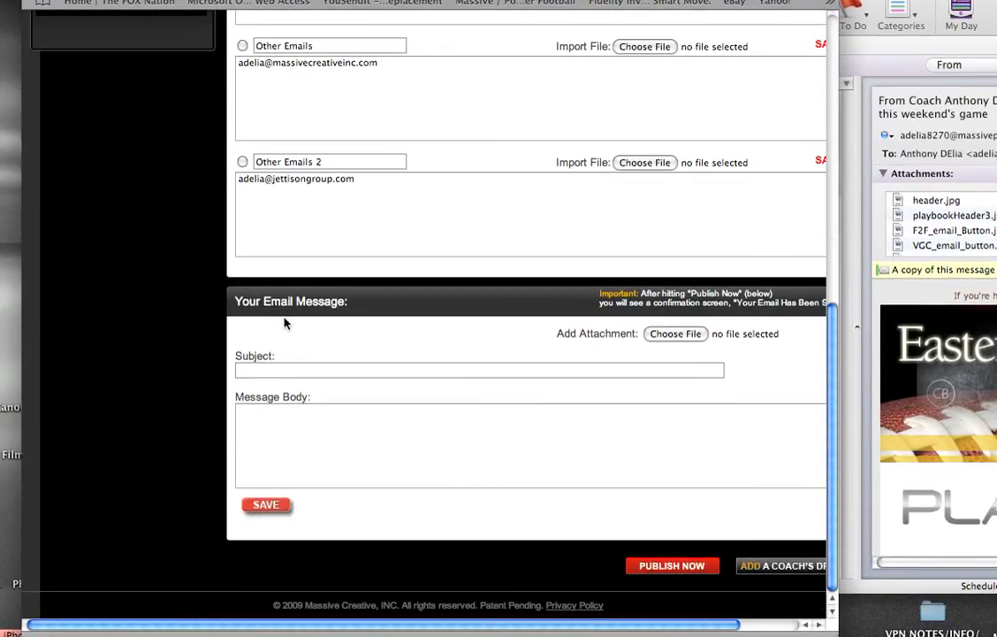
{"action": "scroll", "scroll_direction": "down", "scroll_amount": 3}
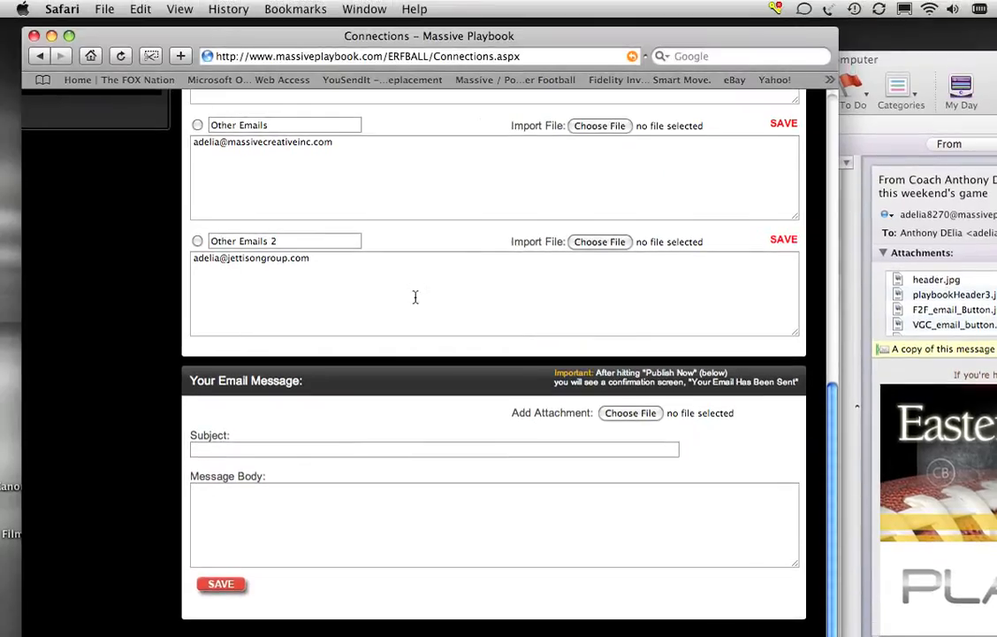
{"action": "scroll", "scroll_direction": "down", "scroll_amount": 3}
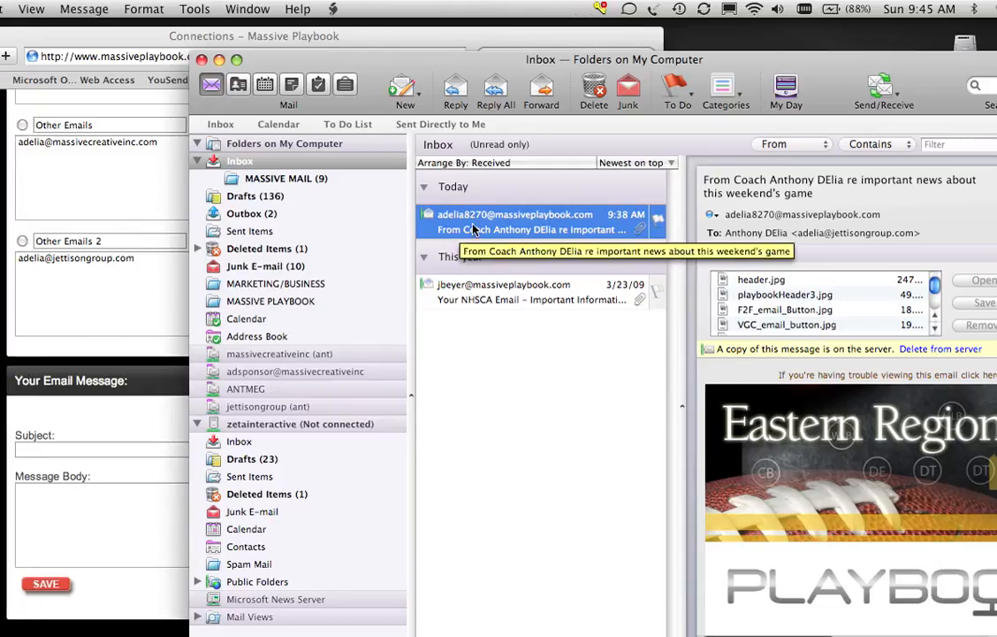
{"action": "double_click", "coordinate": [505, 221]}
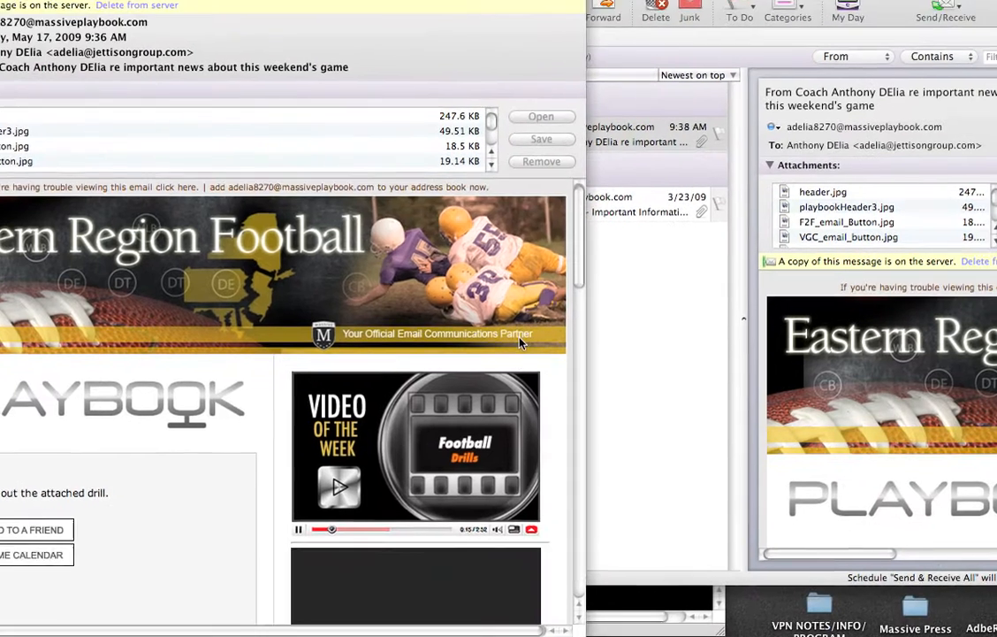
{"action": "scroll", "scroll_direction": "down", "scroll_amount": 3}
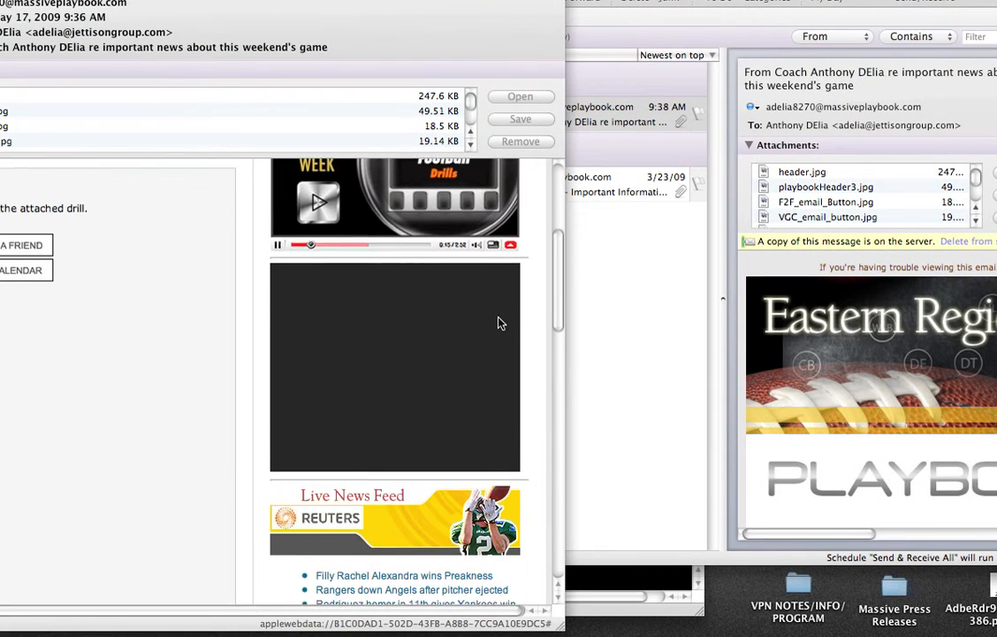
{"action": "scroll", "scroll_direction": "down", "scroll_amount": 3}
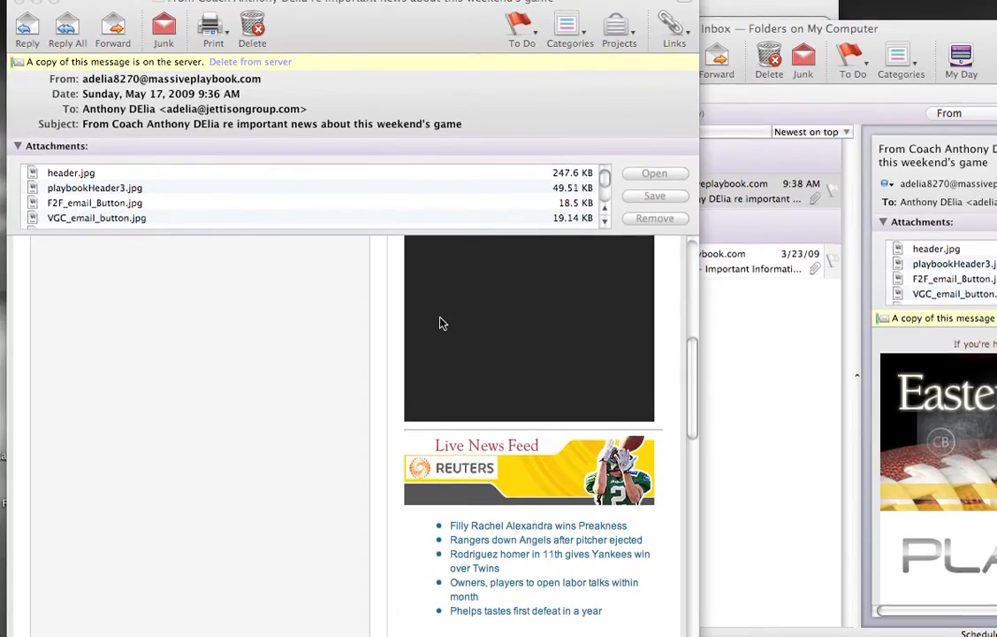
{"action": "scroll", "scroll_direction": "down", "scroll_amount": 3}
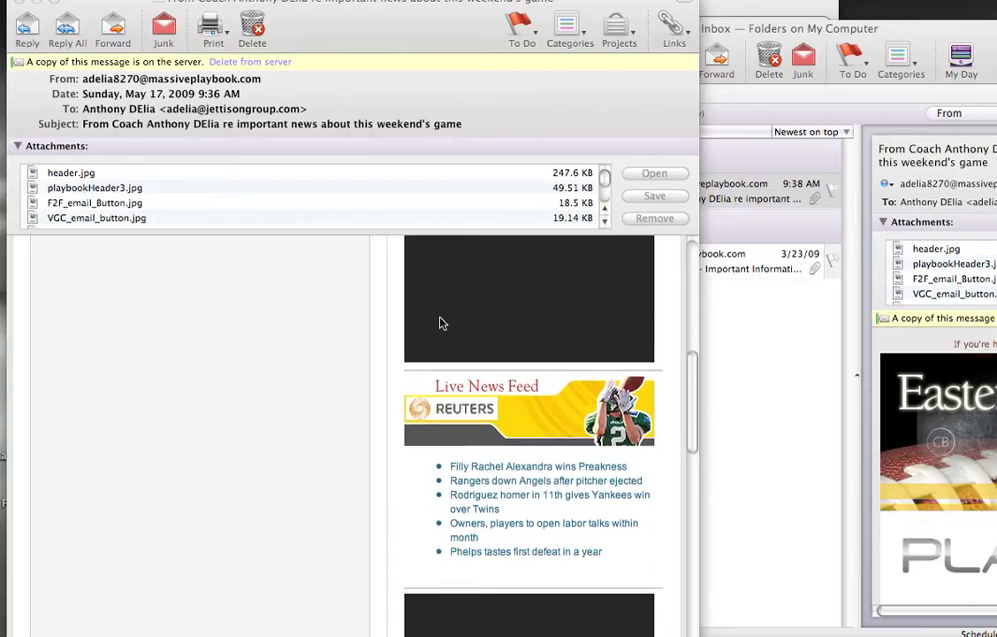
{"action": "scroll", "scroll_direction": "down", "scroll_amount": 3}
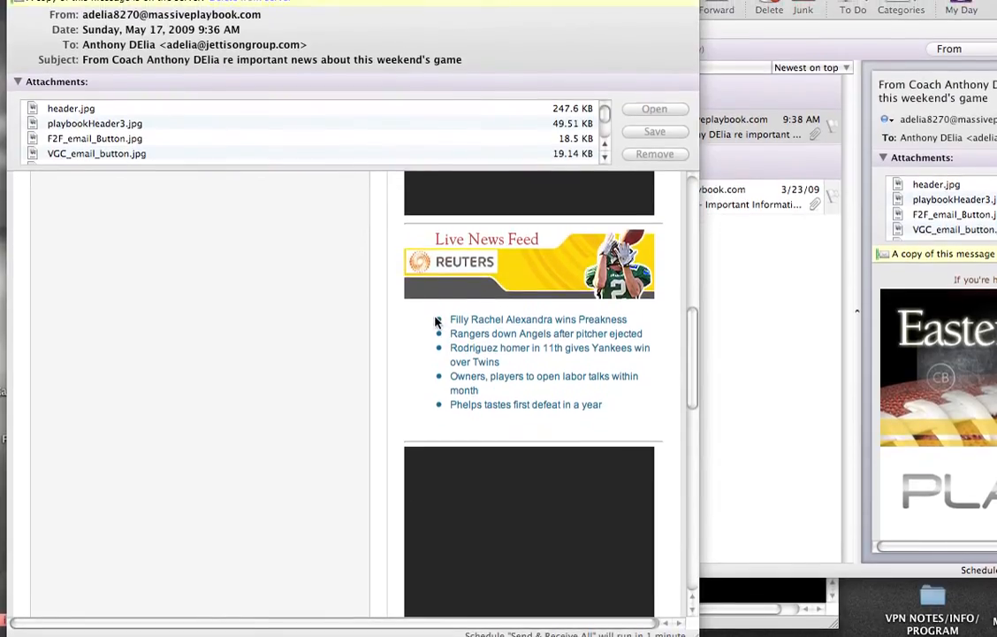
{"action": "scroll", "scroll_direction": "down", "scroll_amount": 3}
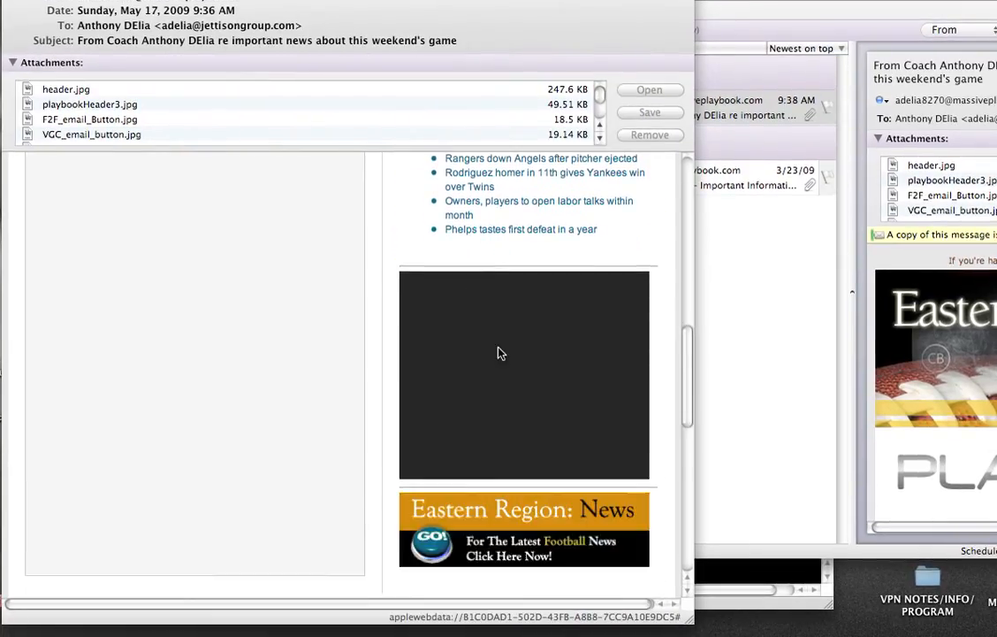
{"action": "scroll", "scroll_direction": "down", "scroll_amount": 3}
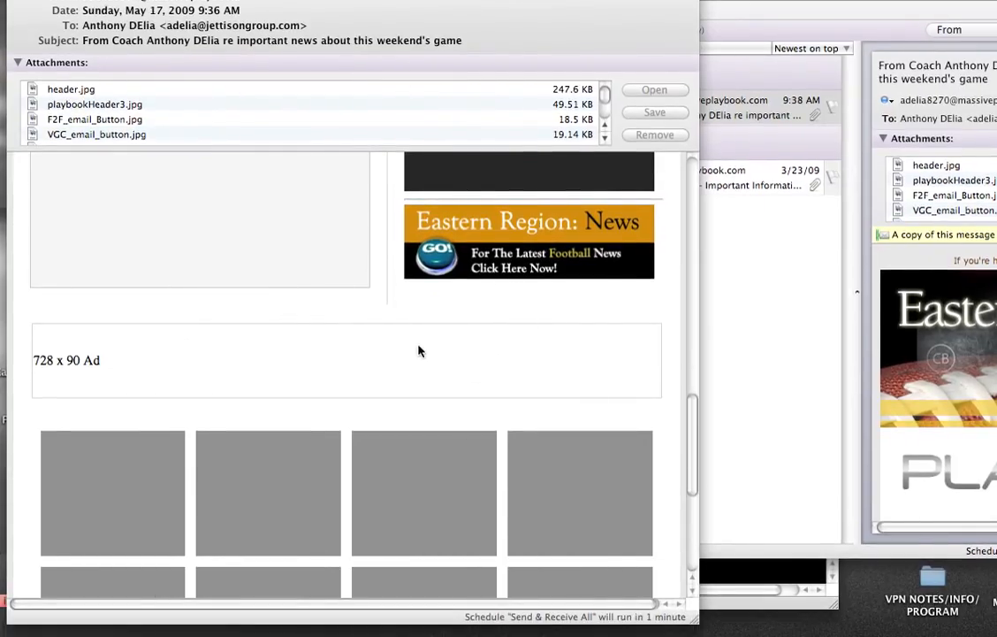
{"action": "mouse_move", "coordinate": [212, 361]}
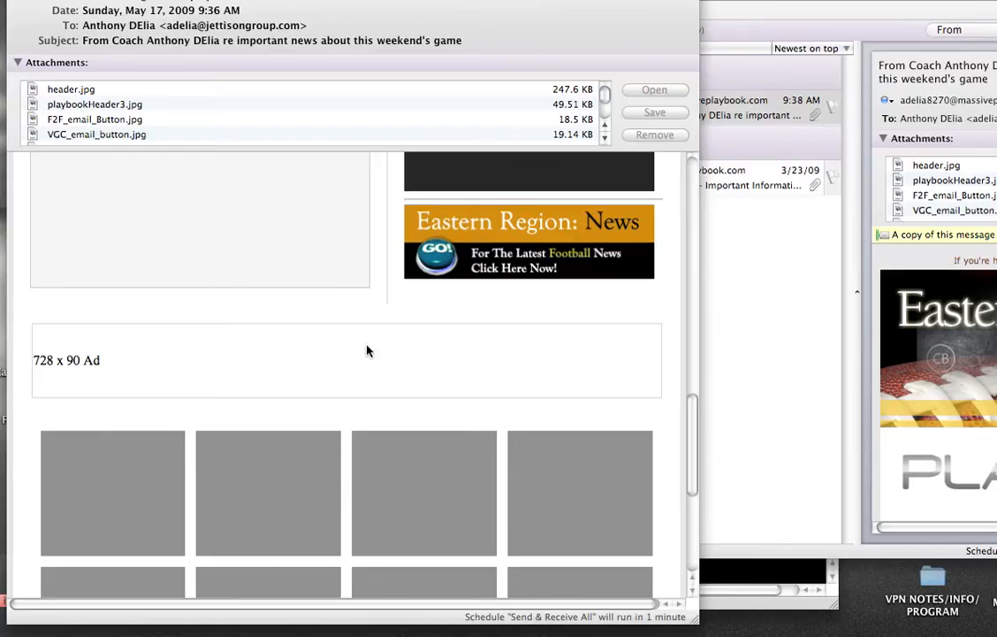
{"action": "scroll", "scroll_direction": "down", "scroll_amount": 3}
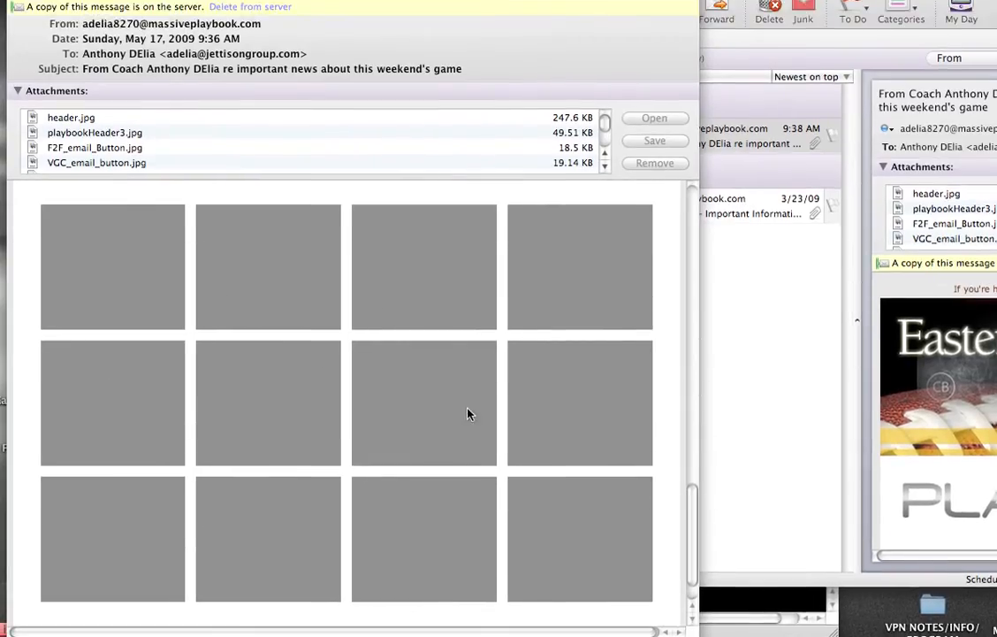
{"action": "scroll", "scroll_direction": "down", "scroll_amount": 3}
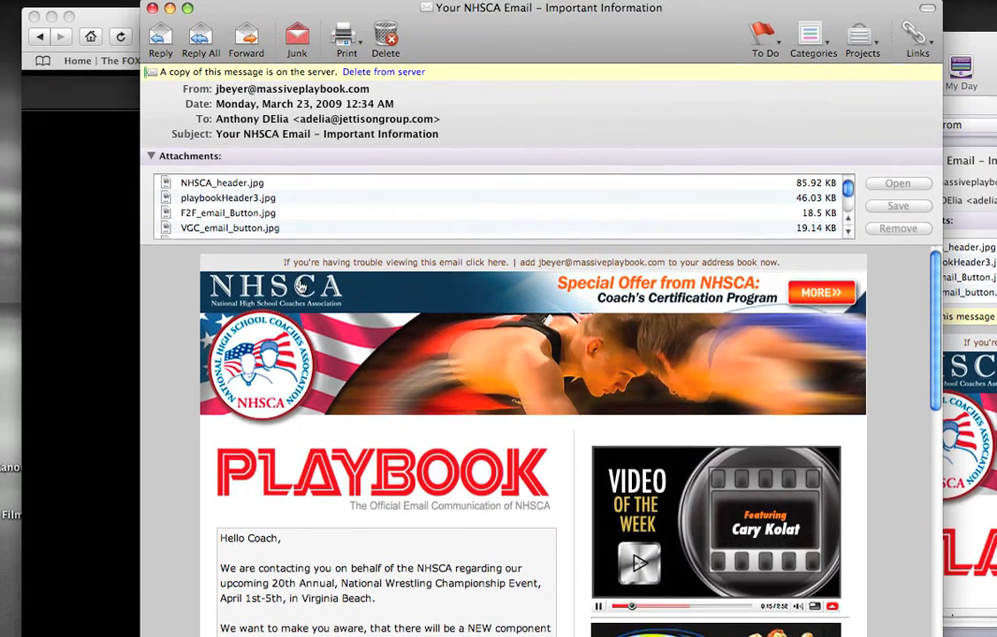
- Scroll down the NHSCA message to the sign-up instructions, Gaspari TV ad and Reuters sports feed
{"action": "scroll", "scroll_direction": "down", "scroll_amount": 3}
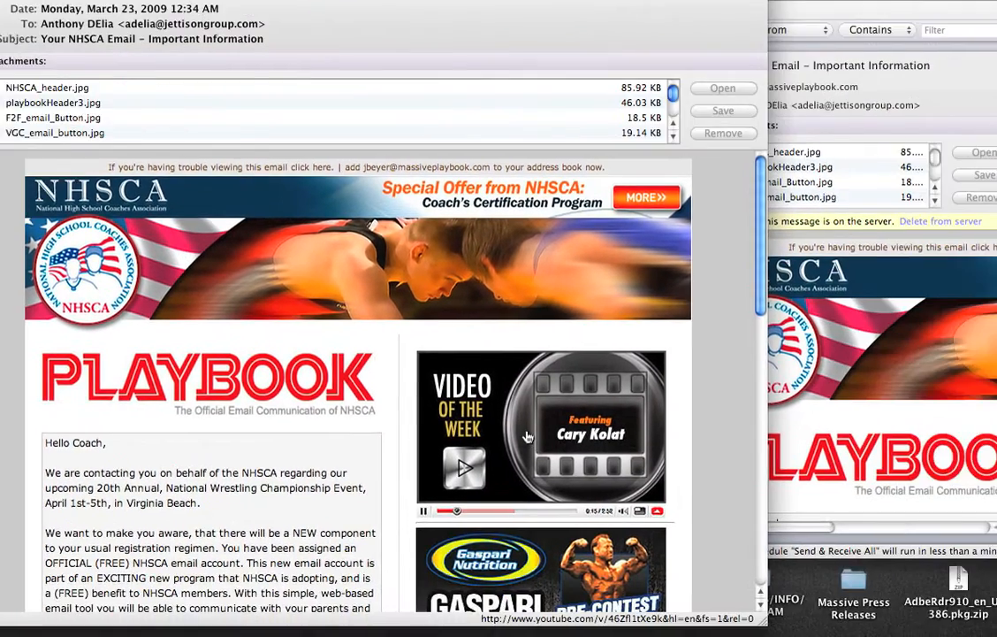
{"action": "scroll", "scroll_direction": "down", "scroll_amount": 3}
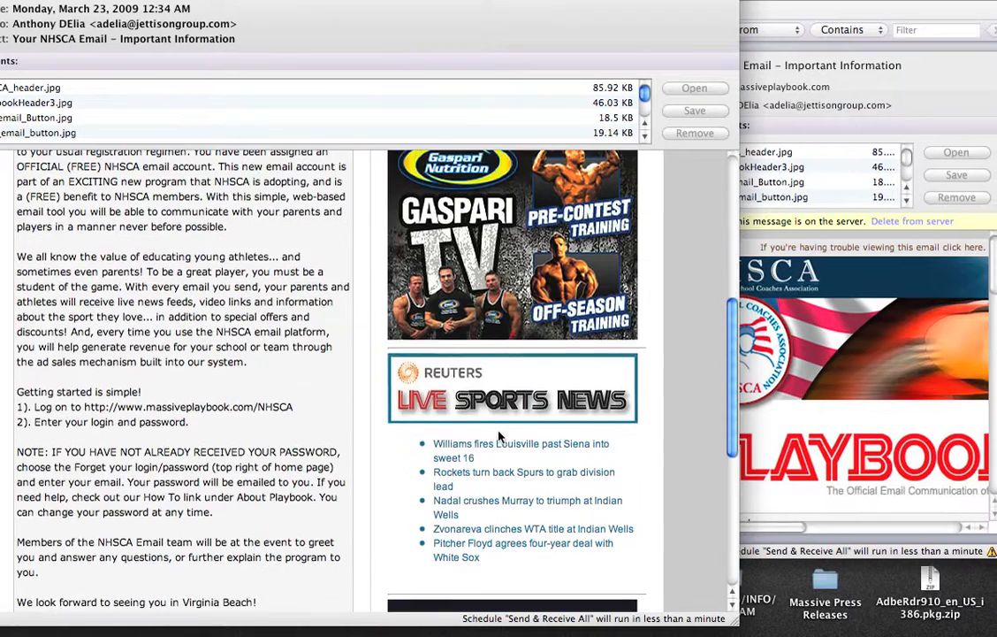